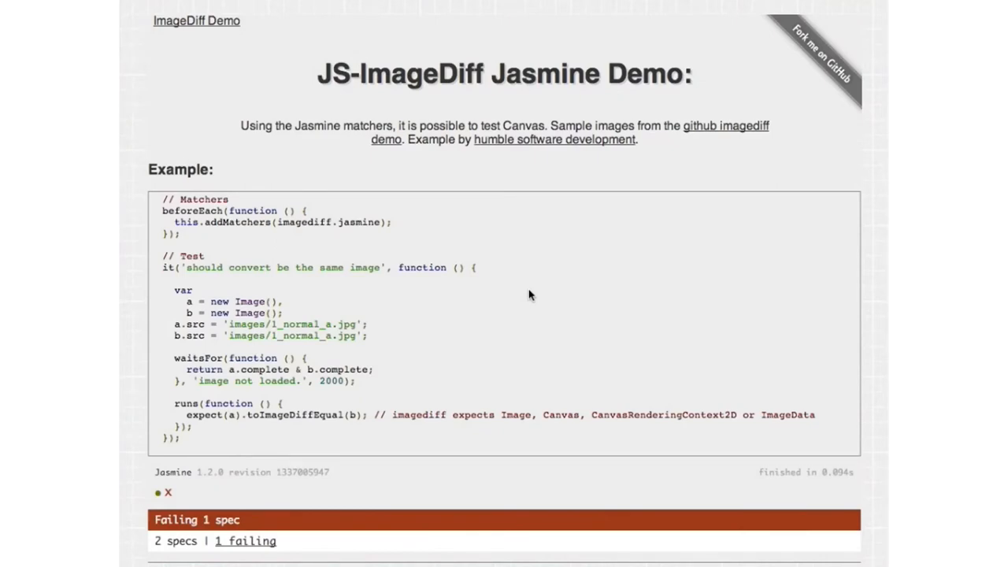
scroll(down, 3)
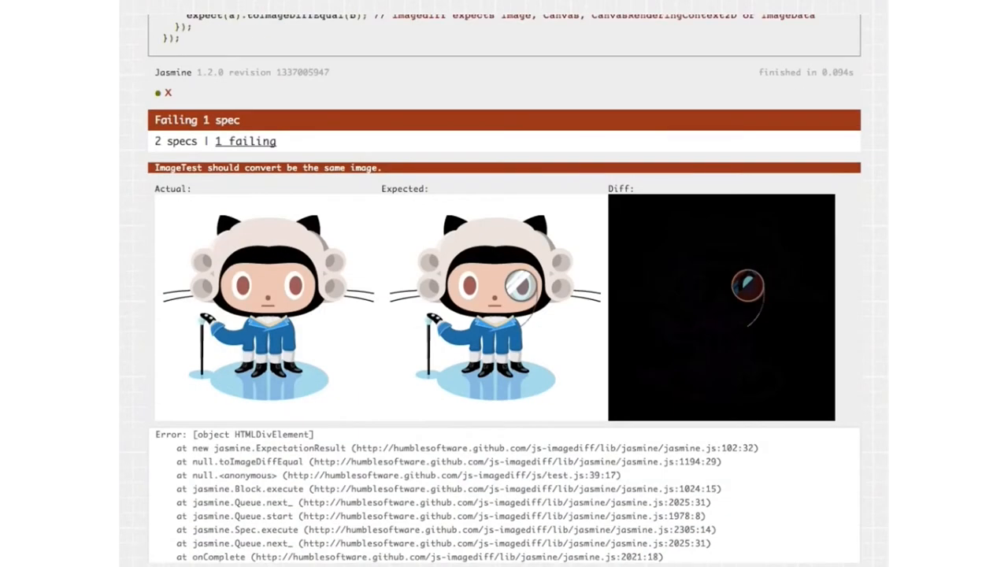